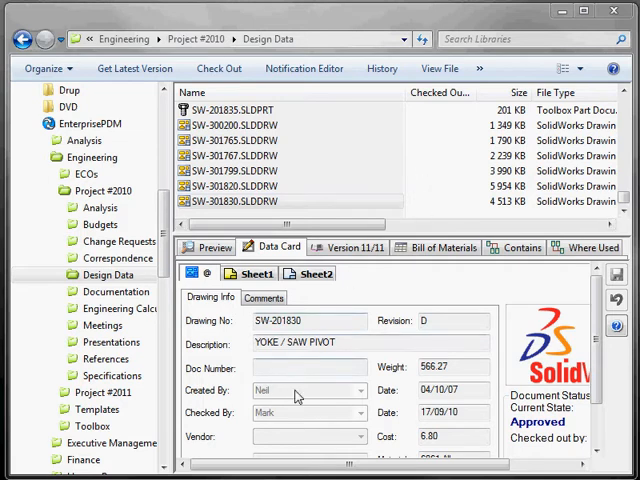
mouse_move(248, 432)
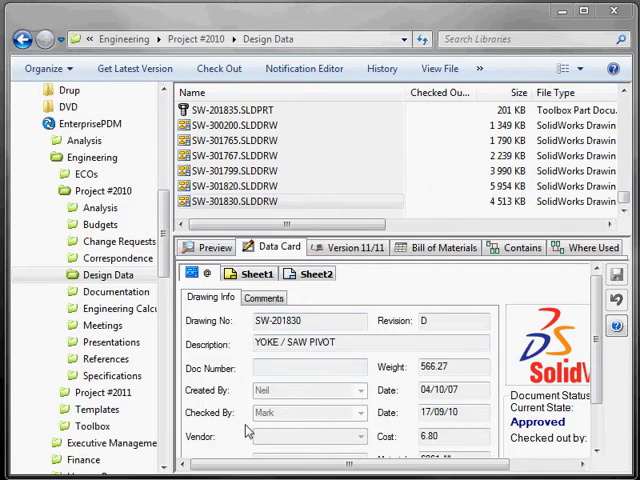
mouse_move(287, 415)
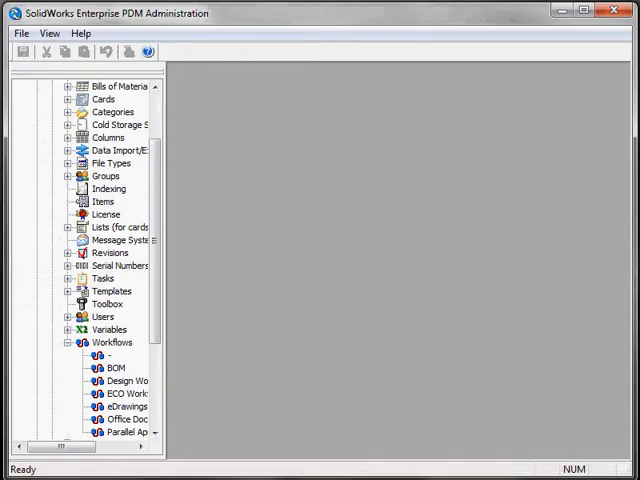
Step: Open Design Workflow maximized and scroll to the Pending Approval state
scroll(down, 3)
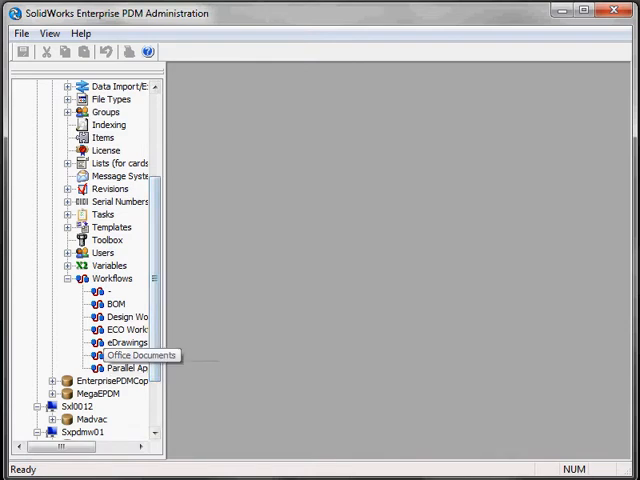
double_click(124, 317)
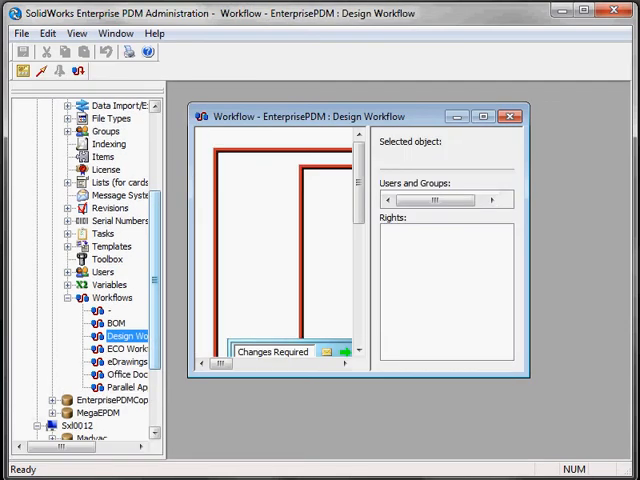
click(481, 115)
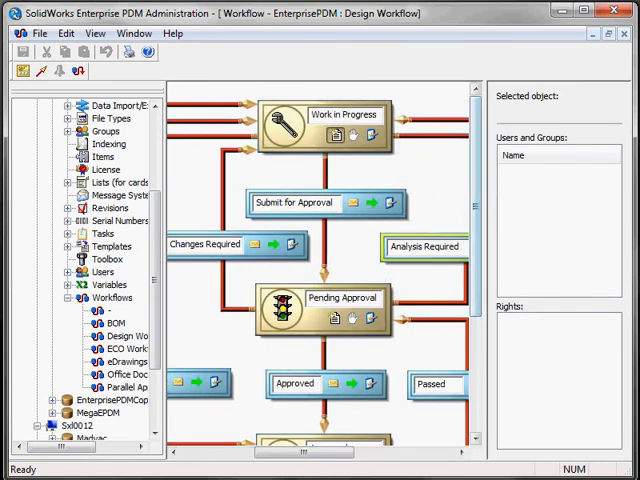
scroll(down, 3)
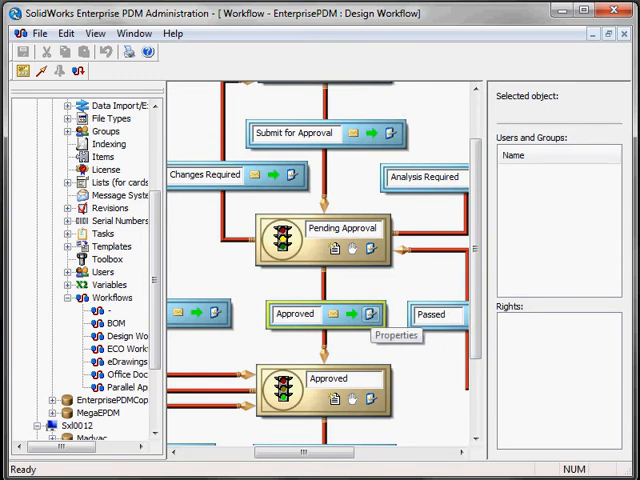
Step: Open the Approved transition's properties to view its actions
double_click(348, 313)
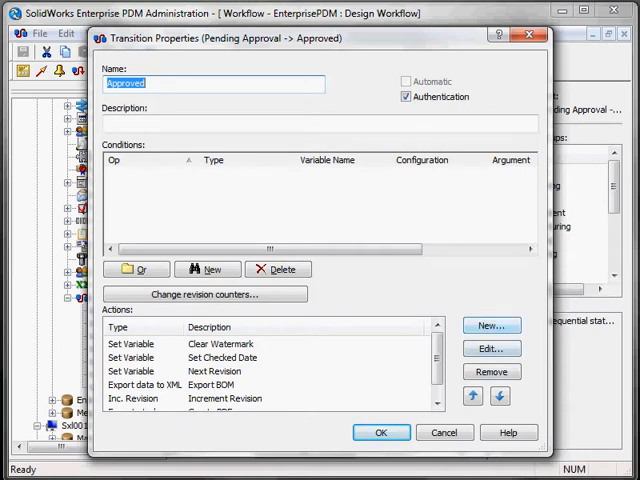
Step: Add a 'Define checked by' Set Variable action restricted to slddrw files
click(491, 325)
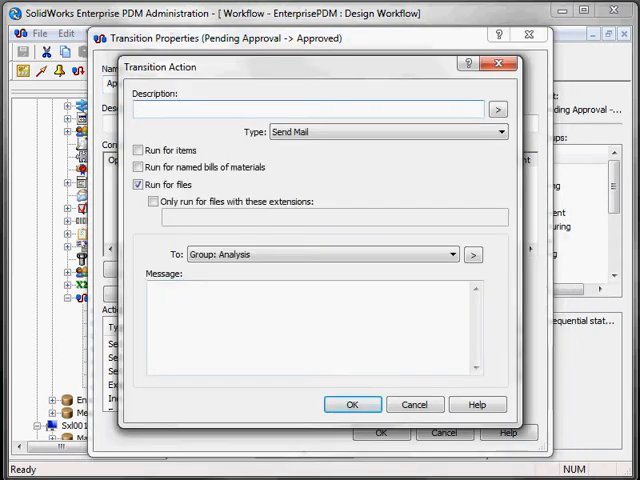
text(Define checked by)
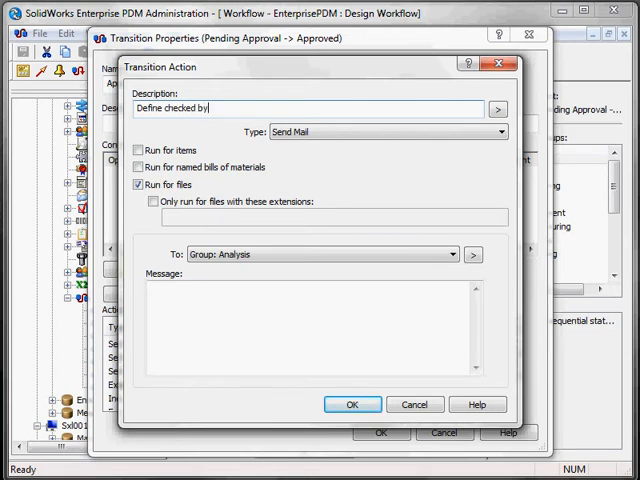
click(500, 131)
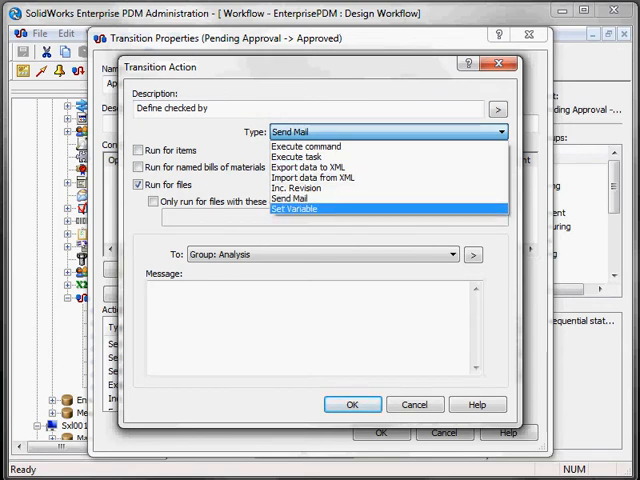
click(305, 209)
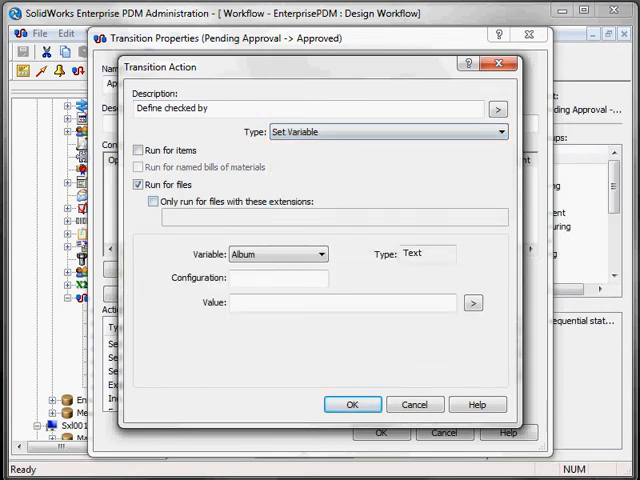
click(147, 201)
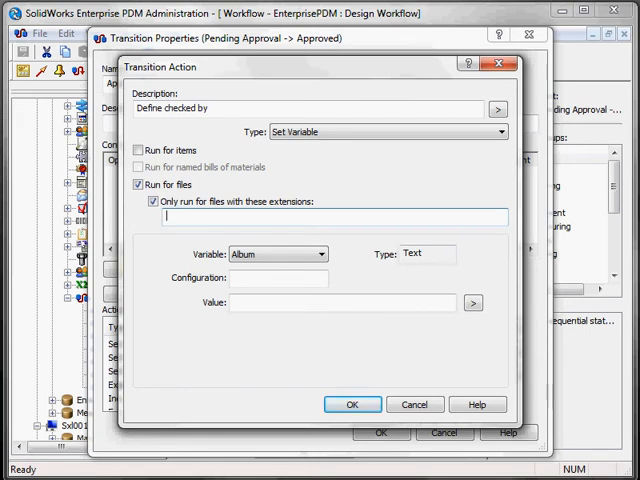
text(slddrw)
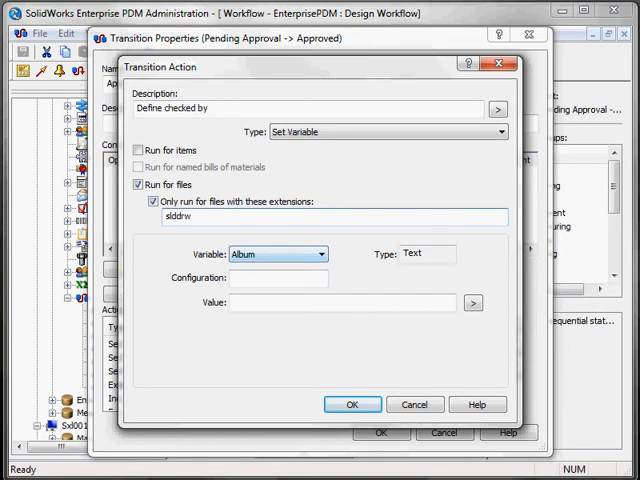
Step: Set variable Checked by, configuration @, to %fullname% and confirm the action
click(339, 254)
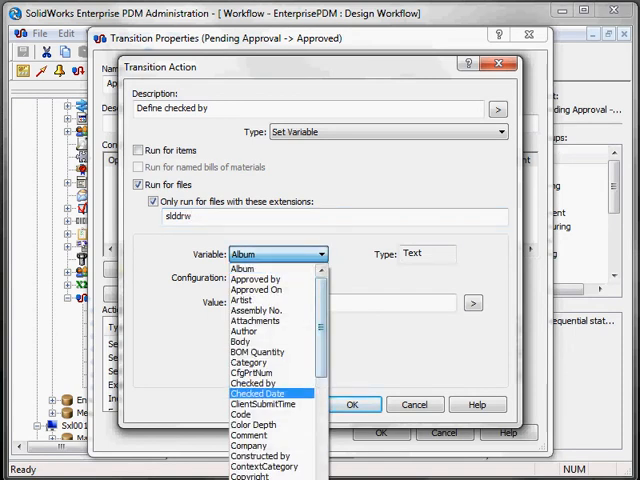
click(255, 383)
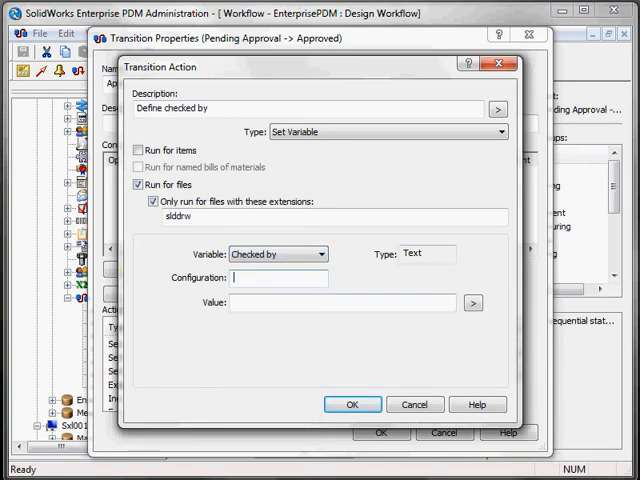
text(@)
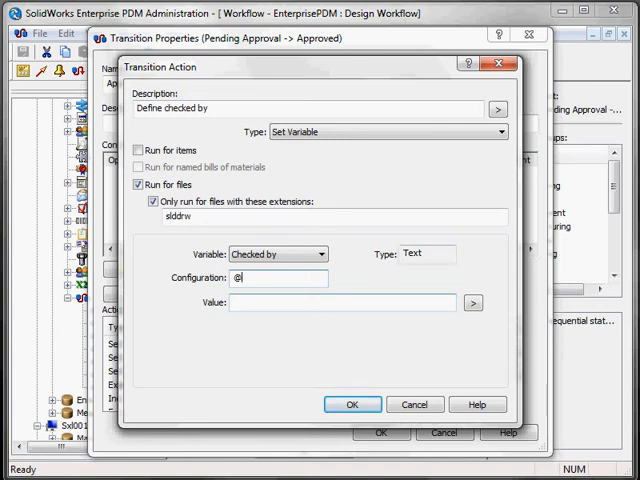
click(473, 303)
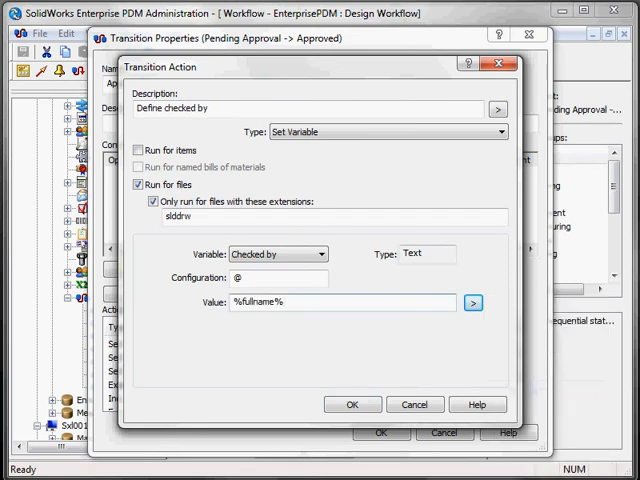
click(351, 404)
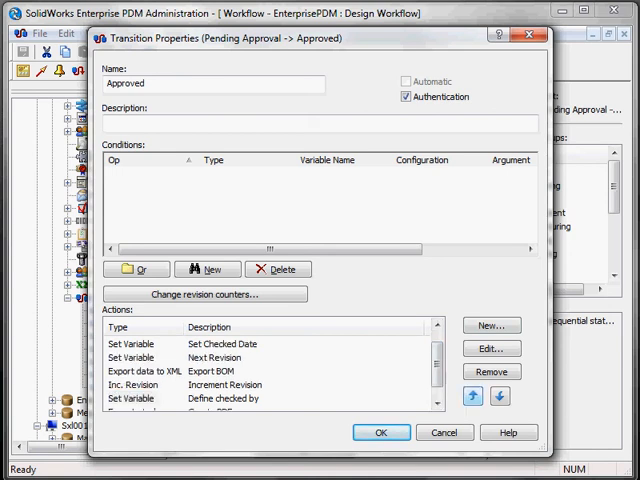
Step: Move Define checked by up after Set Checked Date and close the transition properties
click(476, 397)
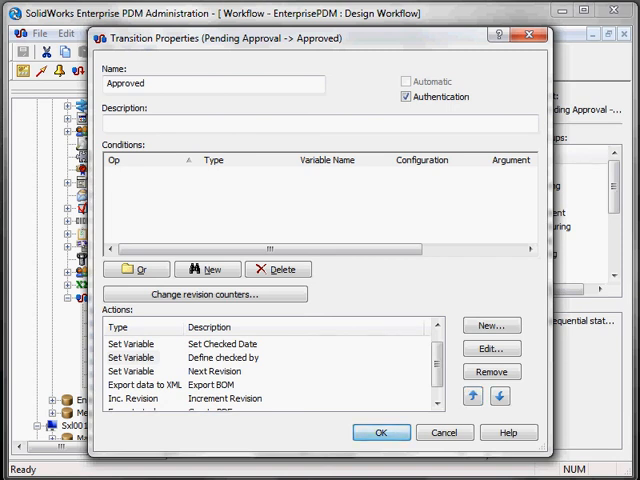
click(381, 432)
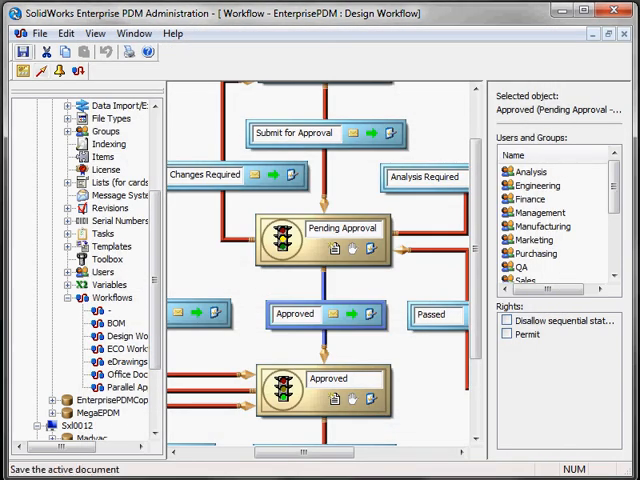